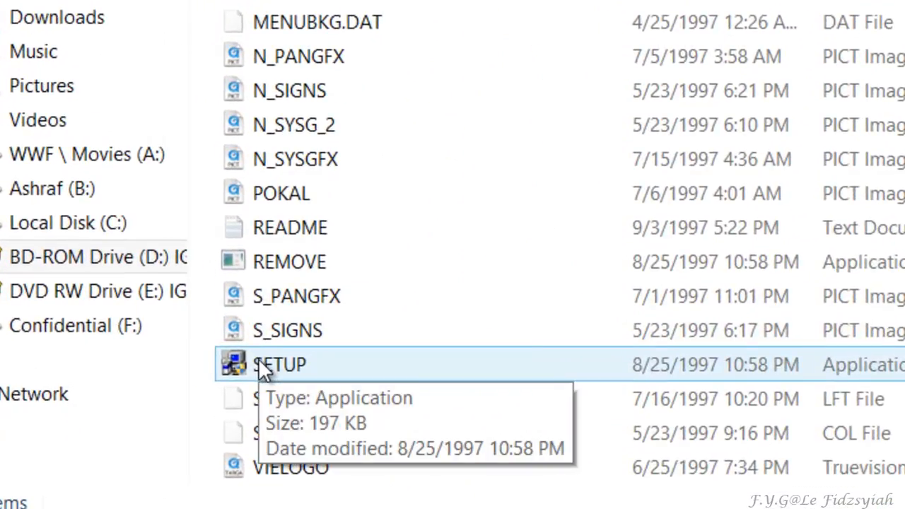
Install Ignition from the CD into C:\Games\Ignition, creating the folder and skipping DirectX 3.0a.
double_click(278, 364)
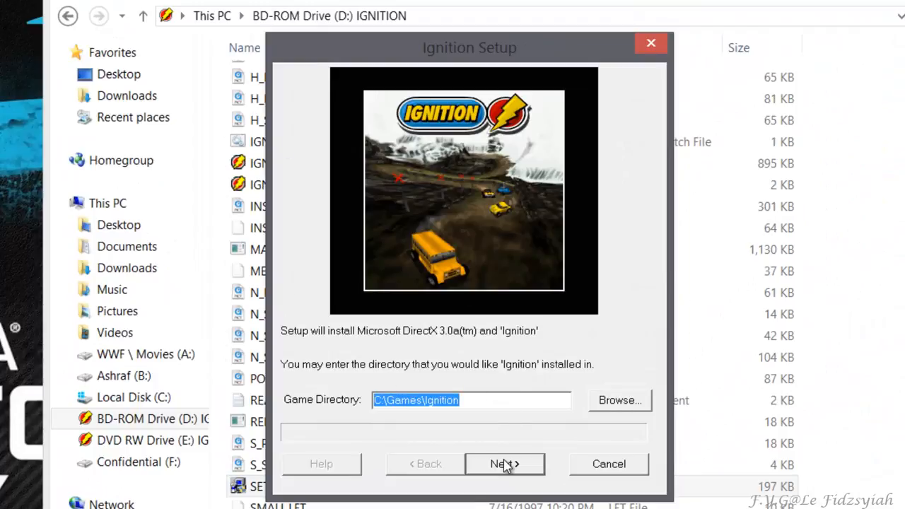
click(504, 464)
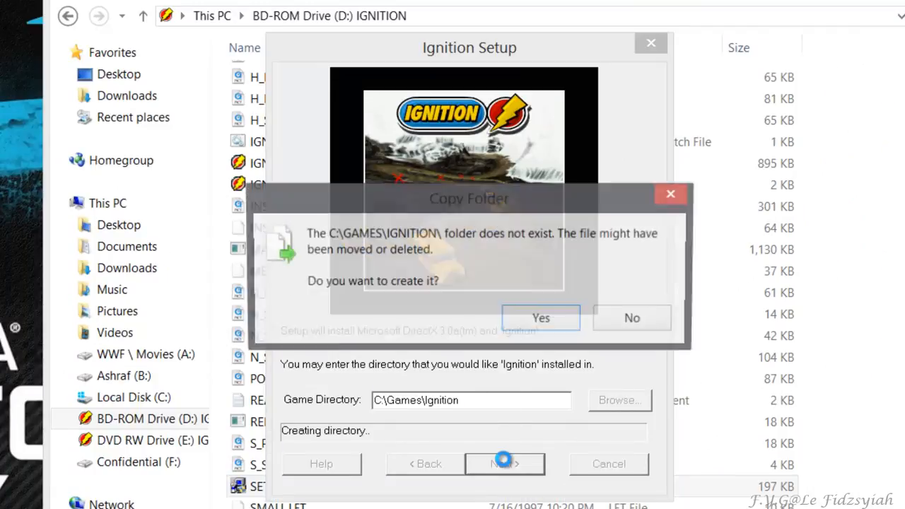
click(504, 464)
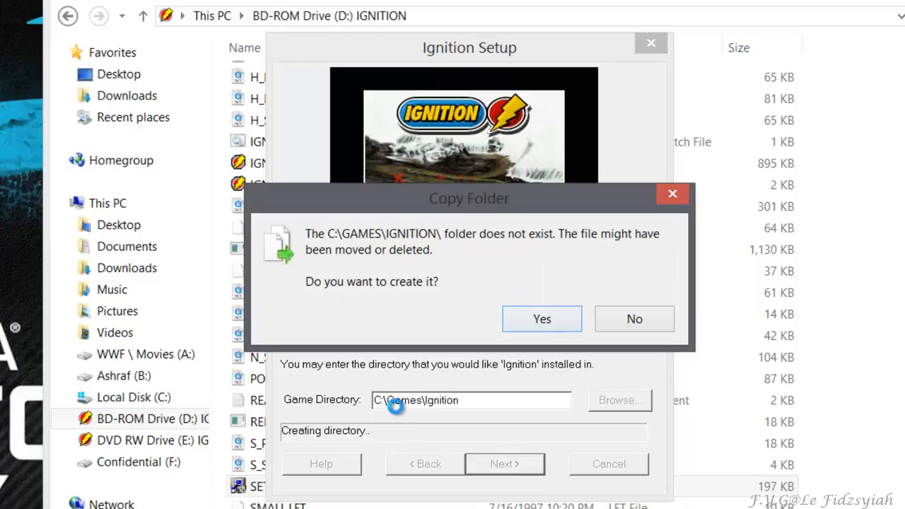
click(541, 319)
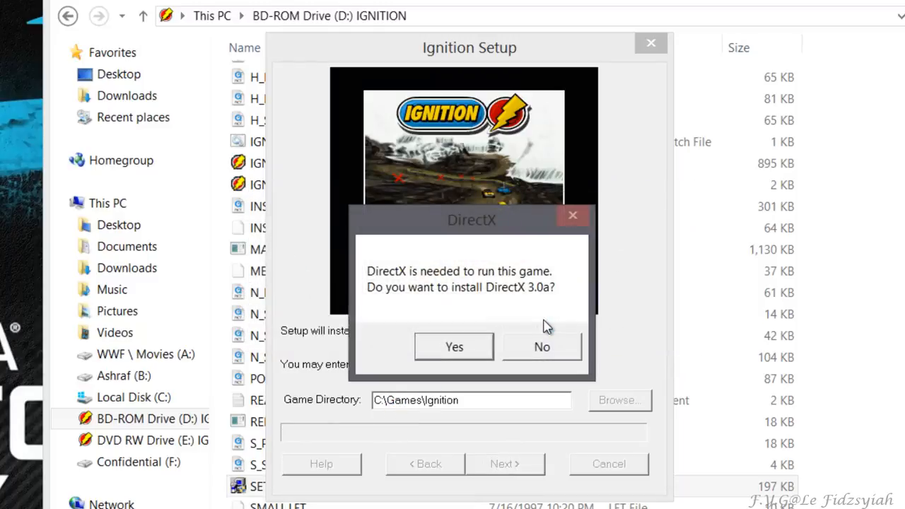
click(454, 346)
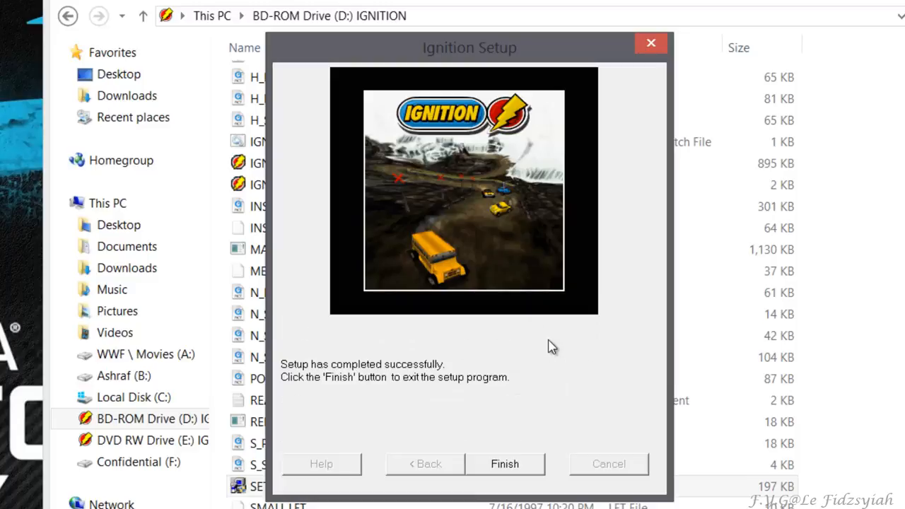
click(504, 463)
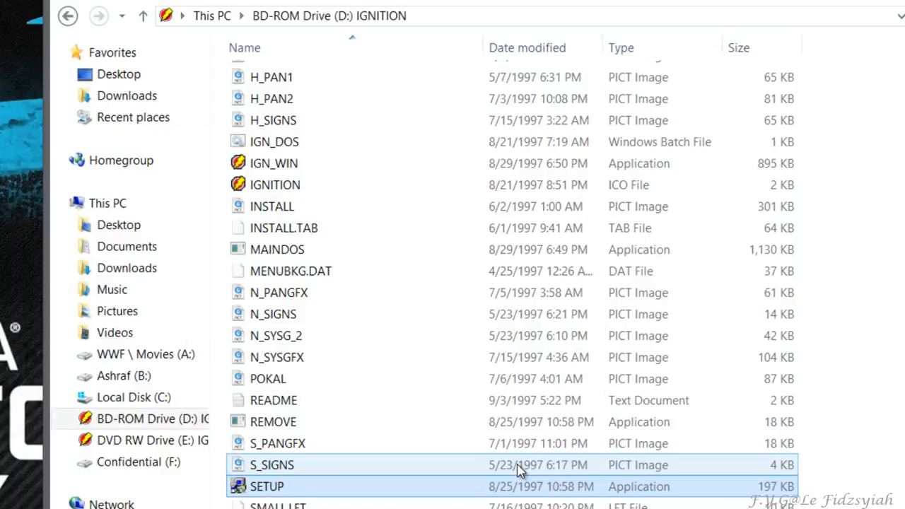
Close the Ignition CD folder window and select the nGlide archive on the desktop.
click(266, 487)
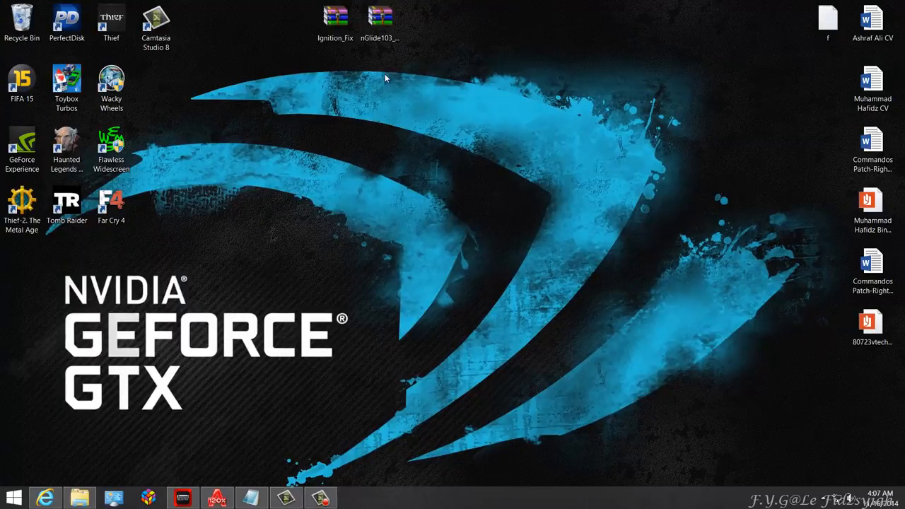
click(44, 497)
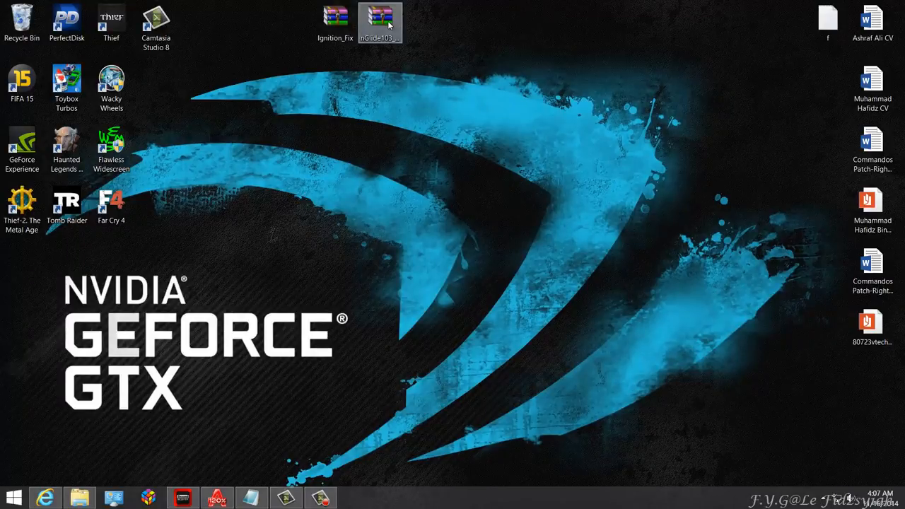
Extract nGlide103_setup.exe from the archive to the desktop, then run and complete its installation.
double_click(380, 17)
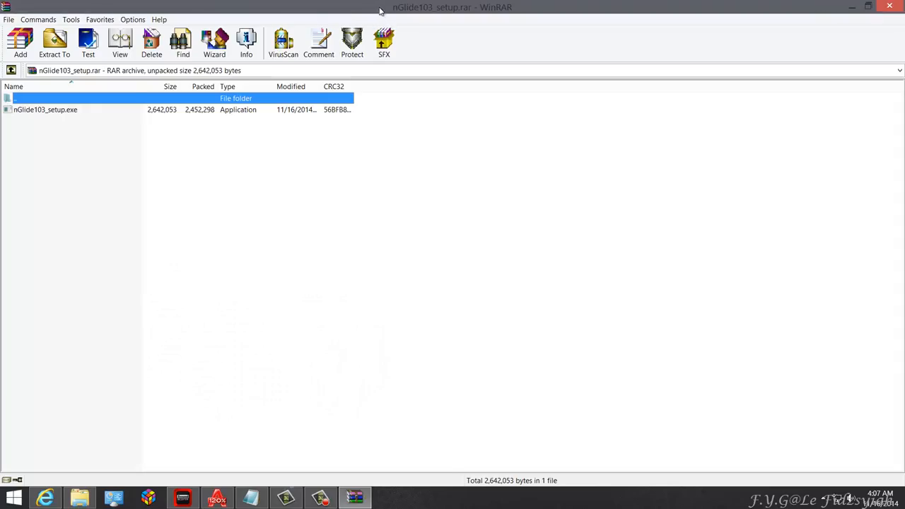
click(870, 7)
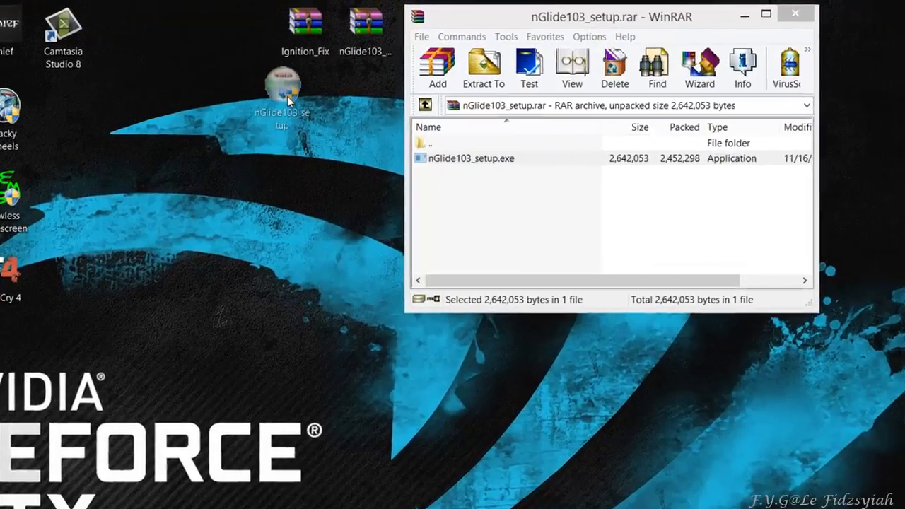
click(795, 13)
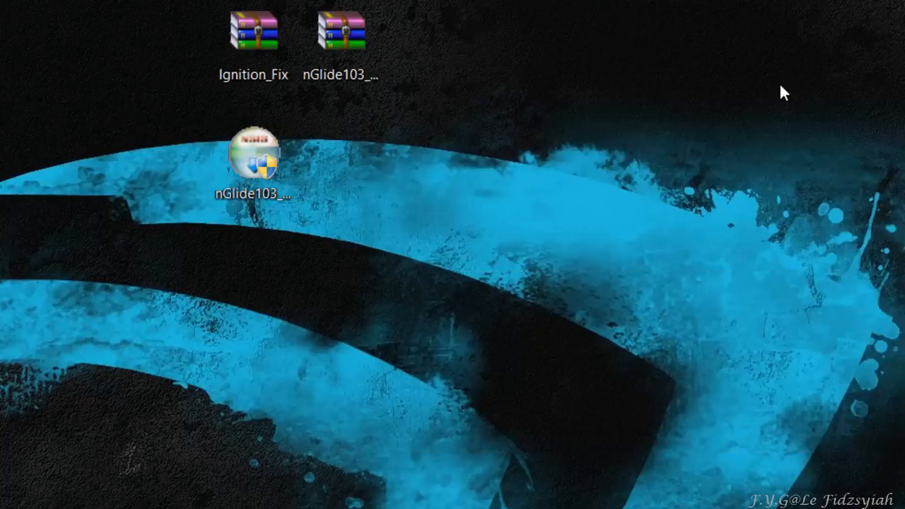
double_click(244, 149)
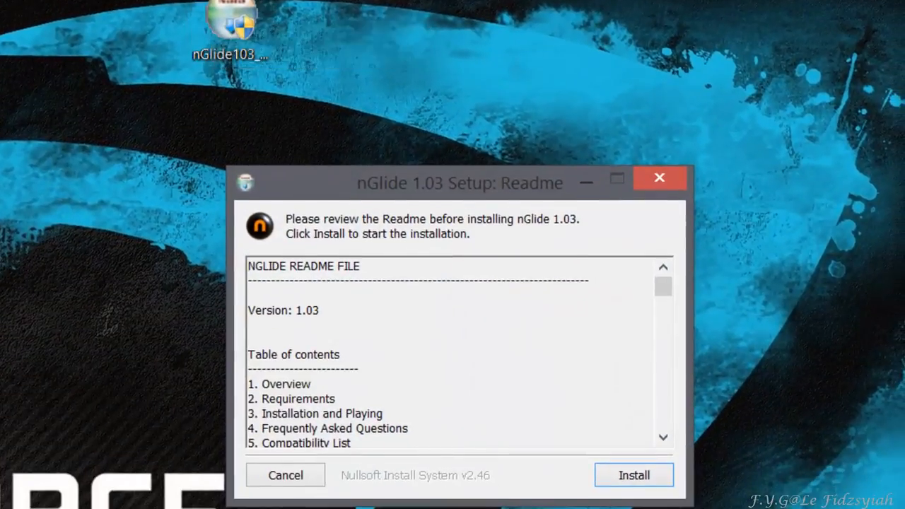
click(633, 474)
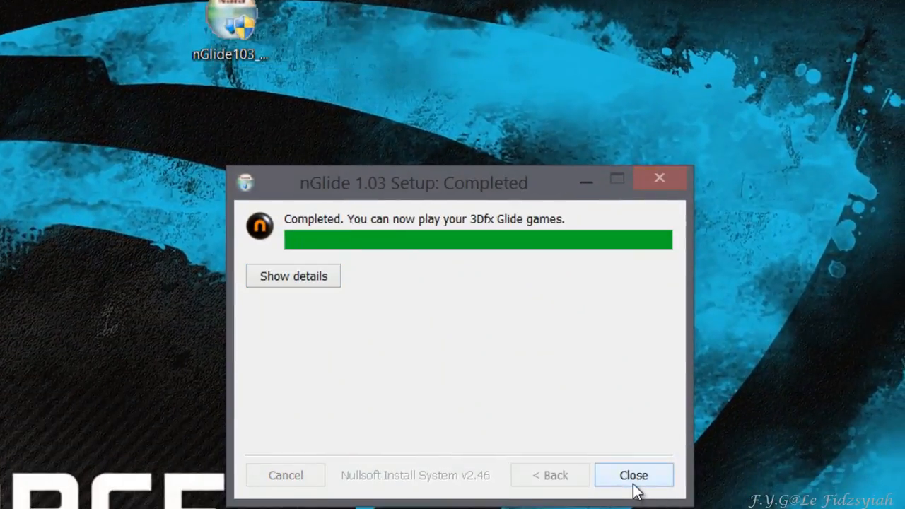
click(632, 474)
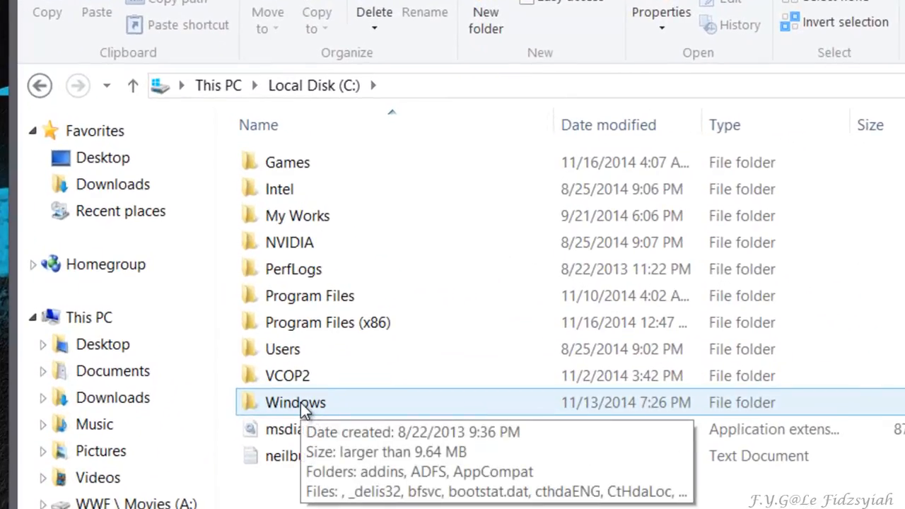
Browse from Local Disk (C:) into Windows, then SysWOW64.
double_click(295, 402)
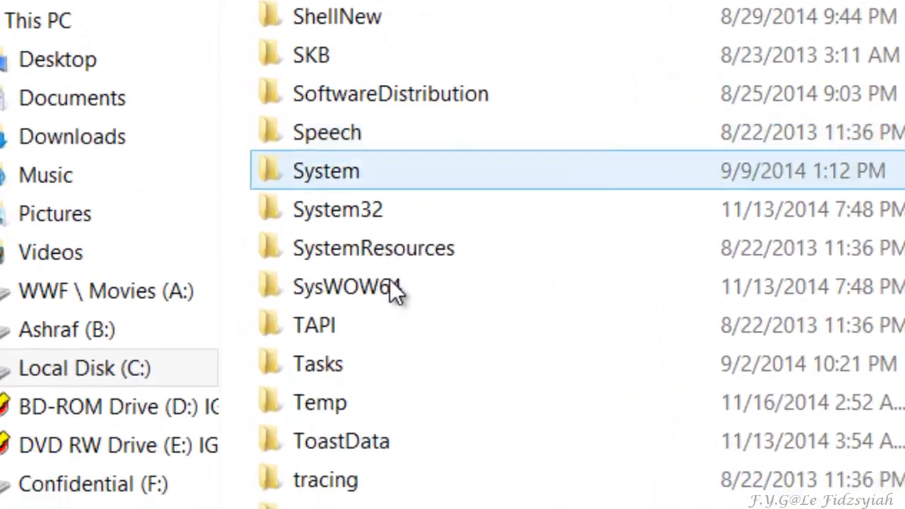
click(347, 286)
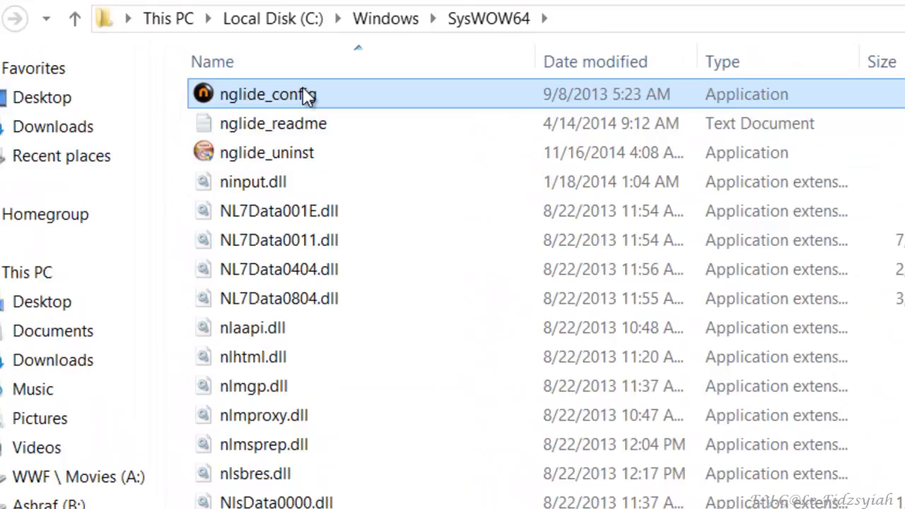
Set nglide_config to 1920x1080 resolution with 4:3 aspect ratio, apply, and exit.
double_click(267, 94)
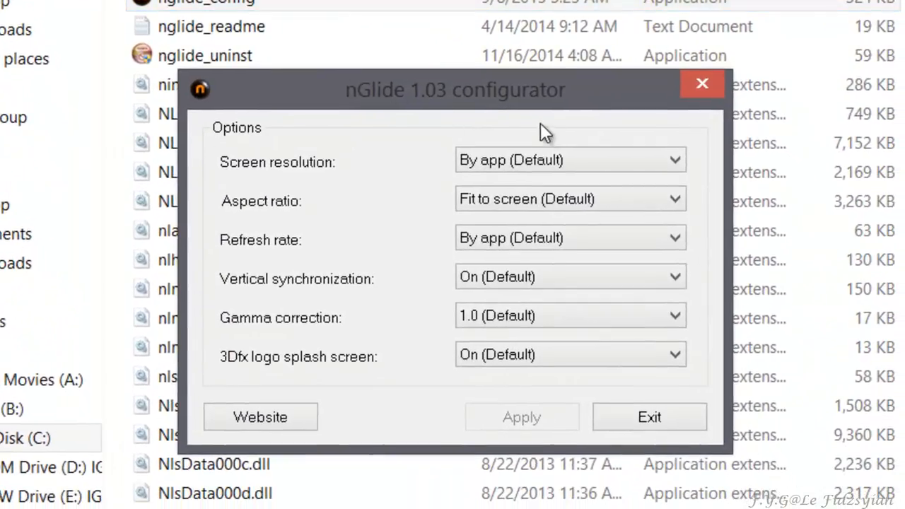
click(570, 199)
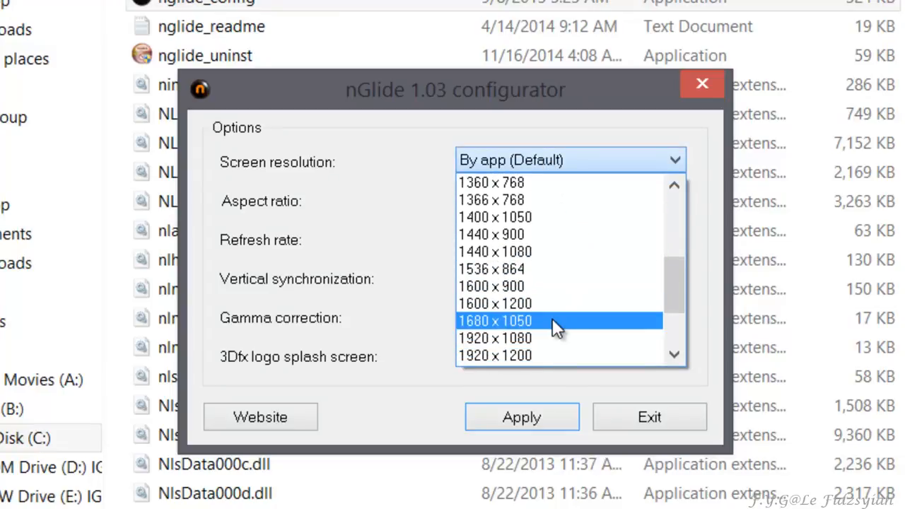
click(495, 338)
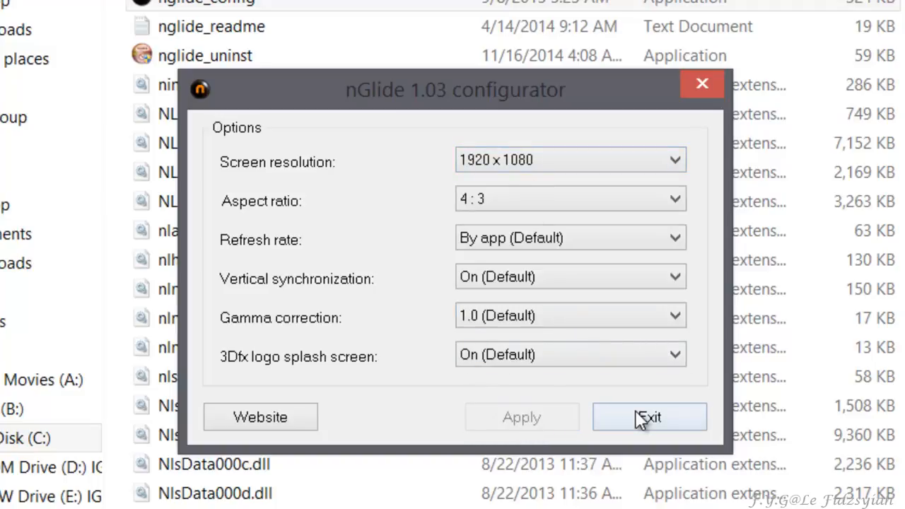
click(649, 416)
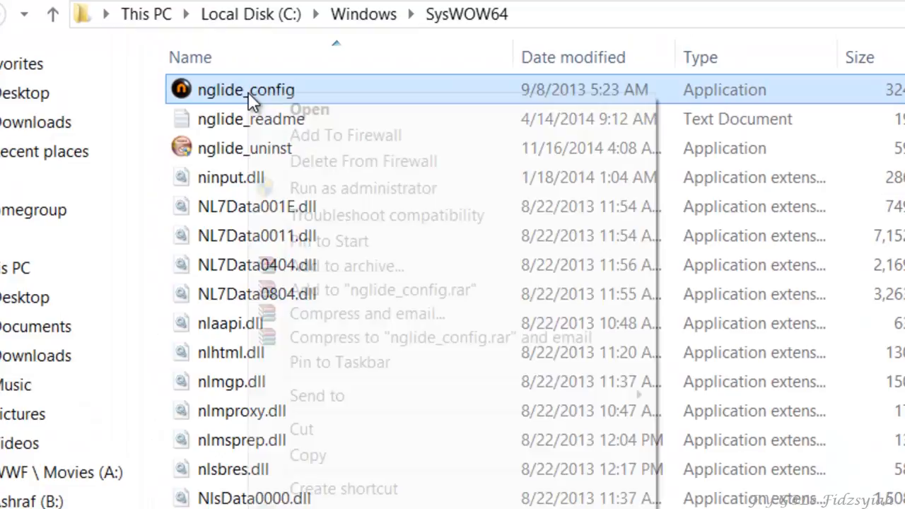
mouse_move(298, 251)
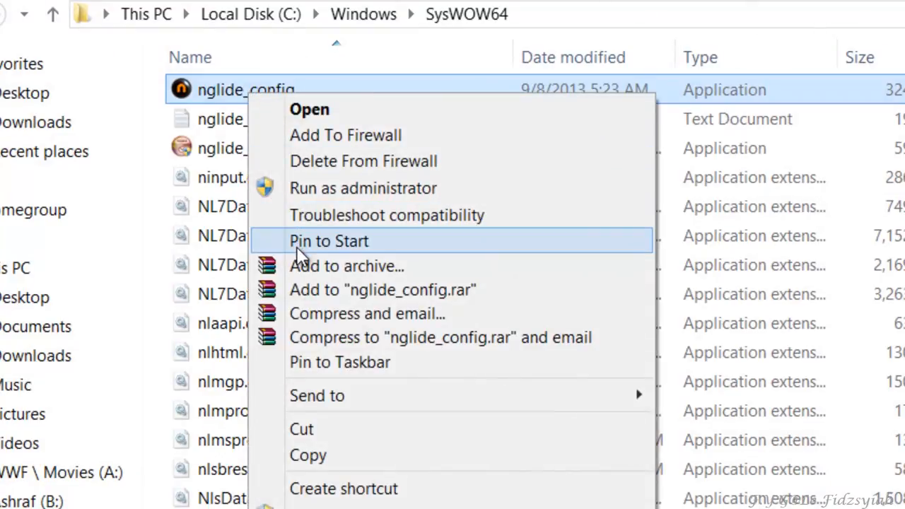
mouse_move(322, 289)
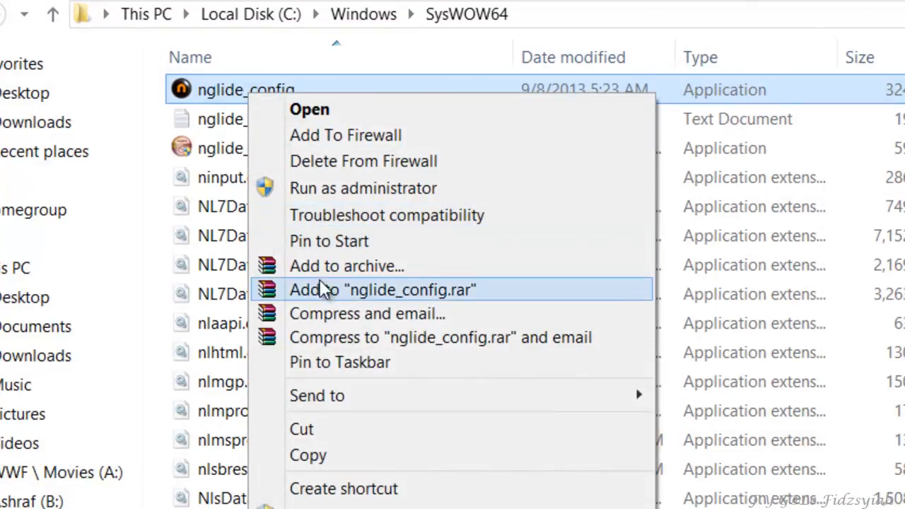
Create a desktop shortcut to nglide_config, accepting the desktop placement prompt.
click(342, 489)
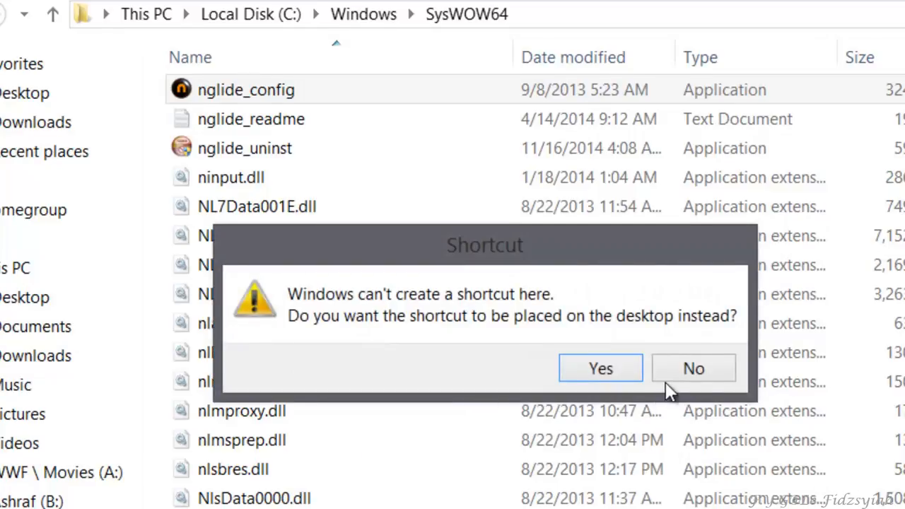
click(600, 368)
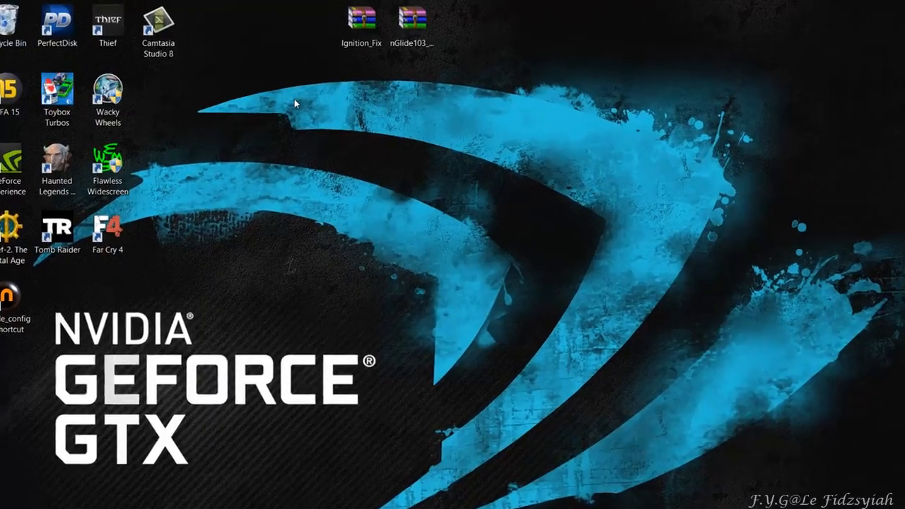
Extract GENERAL, LEVELS, Ign_3dfx and readme_3dfx from Ignition_Fix.rar into C:\Games\IGNITION.
double_click(361, 15)
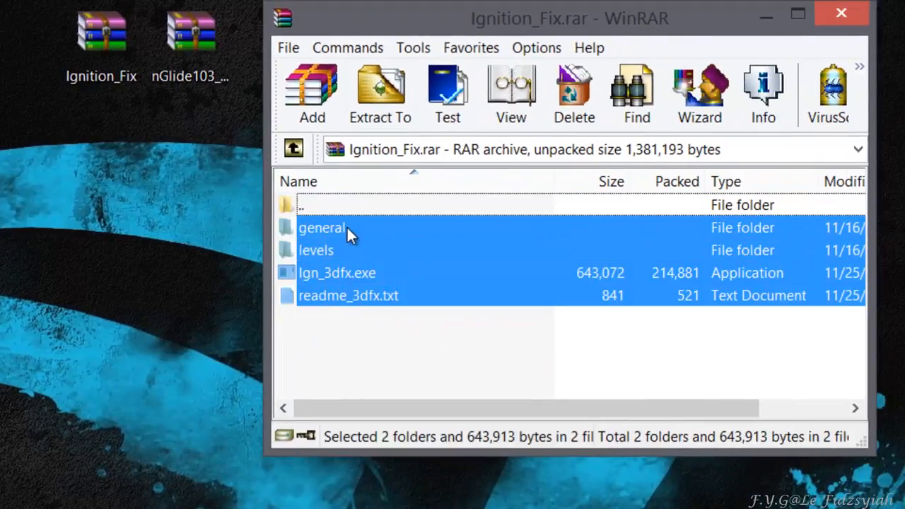
mouse_move(346, 237)
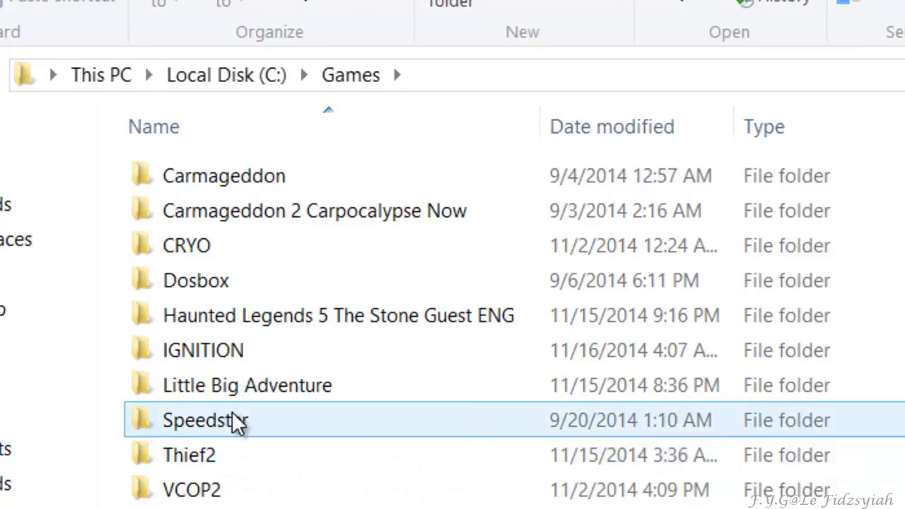
double_click(203, 349)
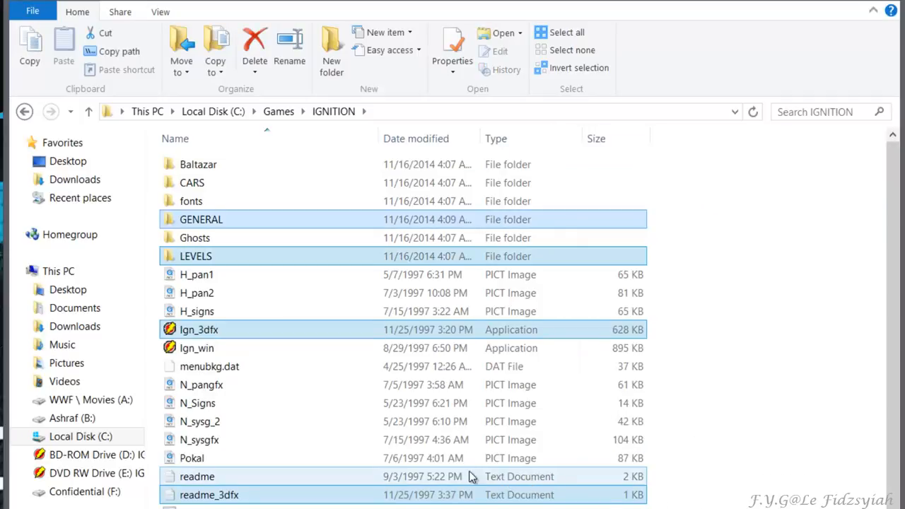
click(198, 329)
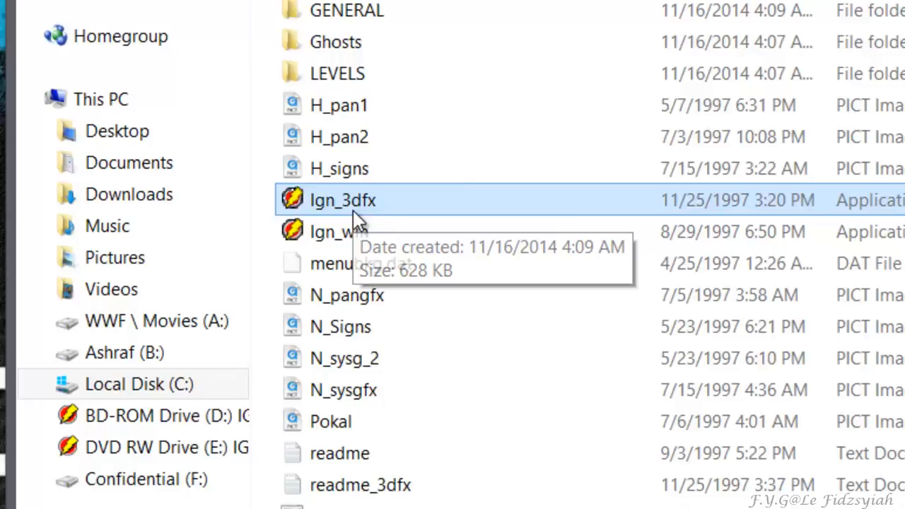
Launch Ign_3dfx from the IGNITION folder and wait for Ignition's main menu.
double_click(342, 200)
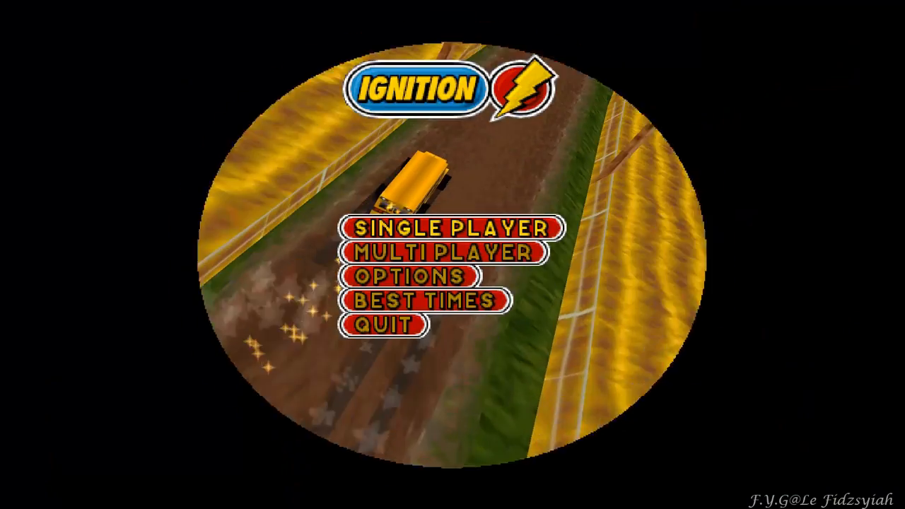
Quit Ignition and return to the IGNITION folder, now listing Default.fil and ign_win.btz.
click(378, 325)
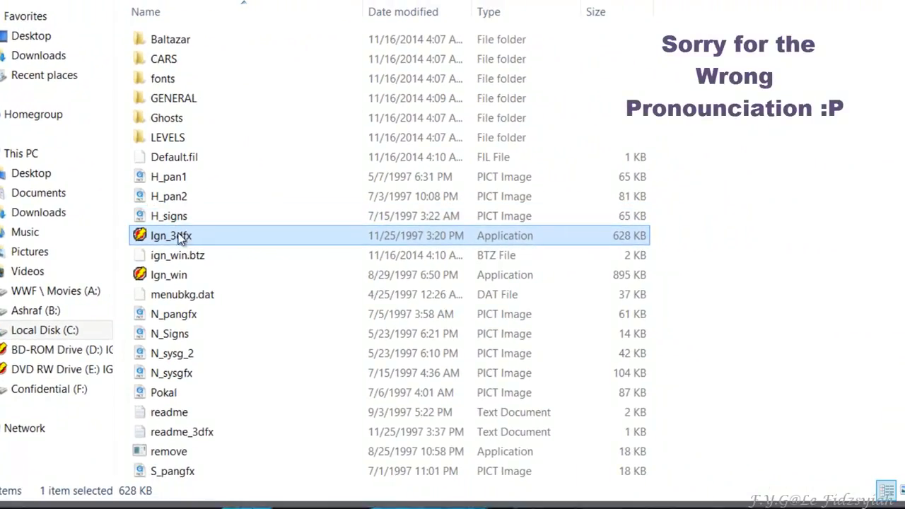
mouse_move(176, 237)
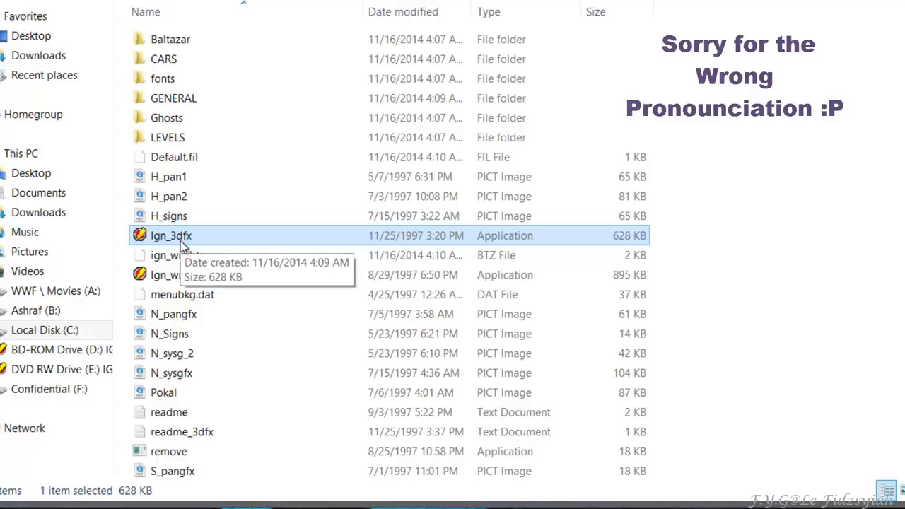